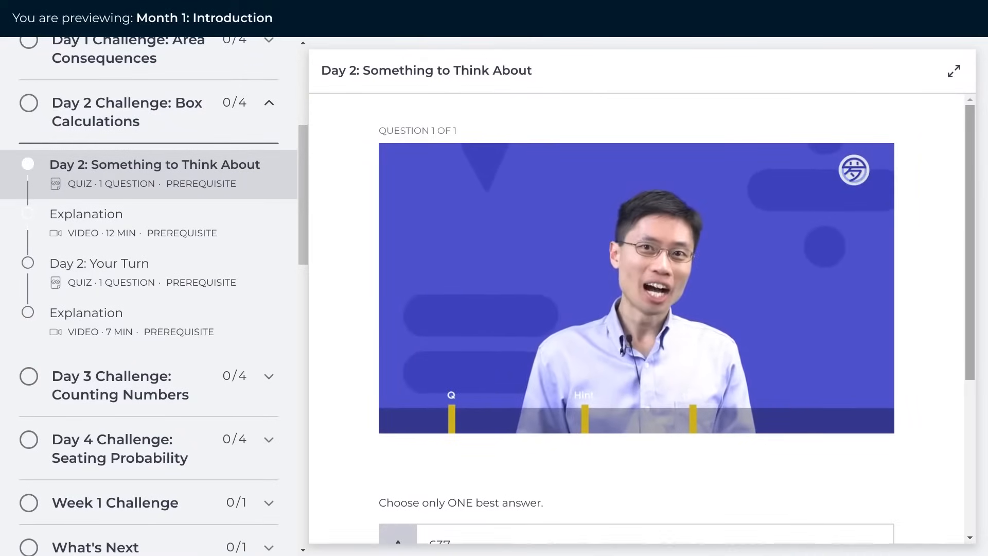
# - Open the Day 2 Explanation video after completing the Something to Think About quiz
pyautogui.click(87, 214)
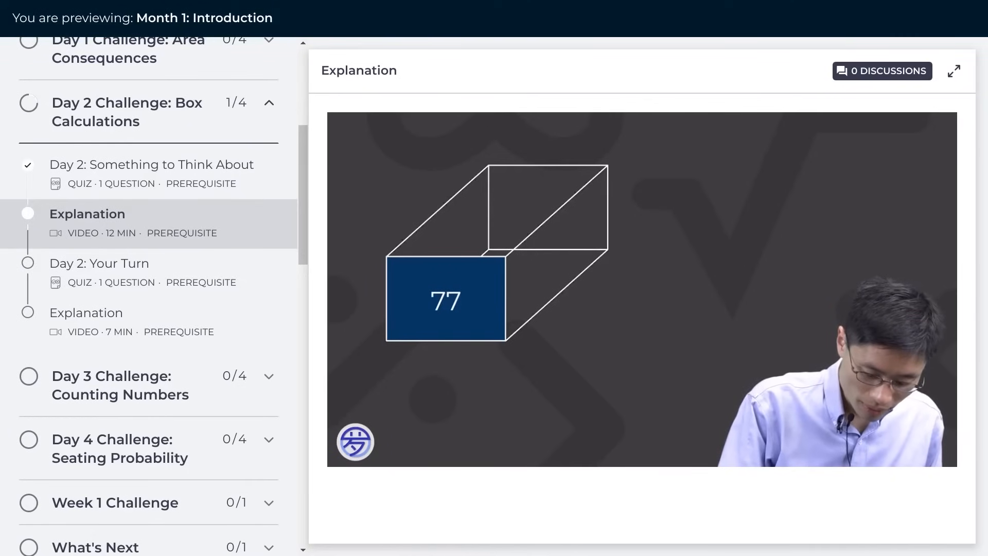
pyautogui.click(99, 262)
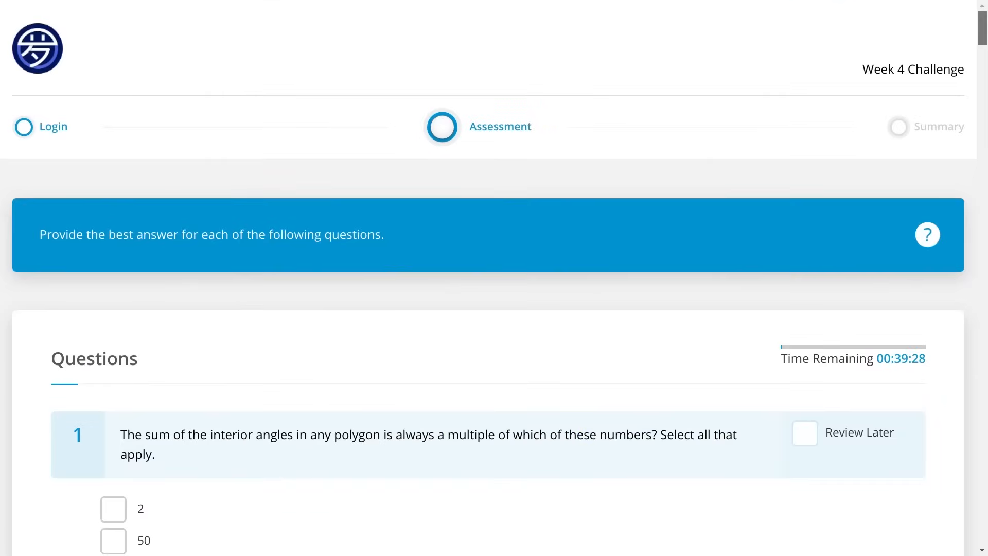
# - Scroll the Week 4 Challenge assessment to question 1 on polygon interior angles
pyautogui.scroll(-3)
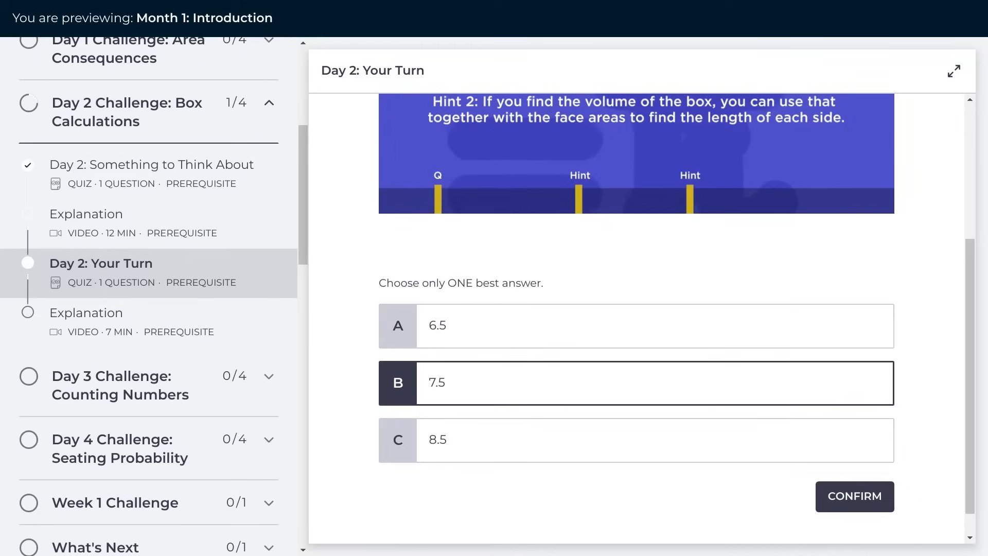
# - Confirm answer B (7.5) for Day 2: Your Turn
pyautogui.click(854, 496)
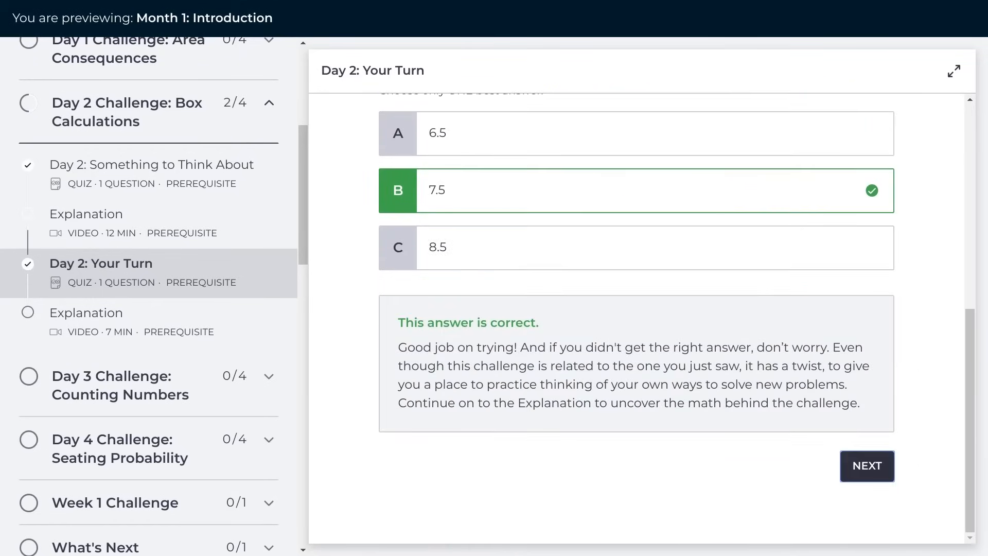